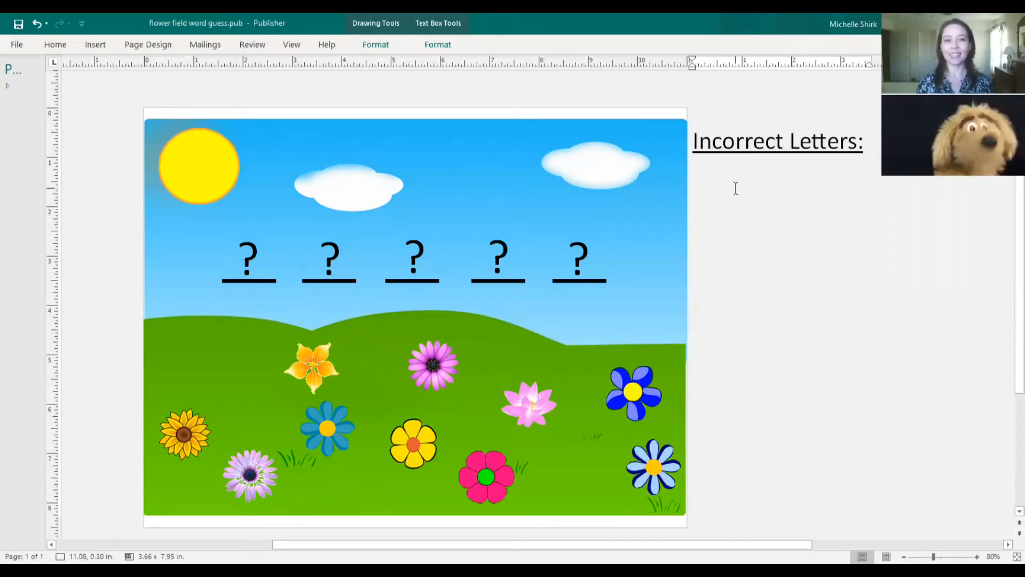
Step: List L, M and Q on separate lines in the Incorrect Letters box
text(U)
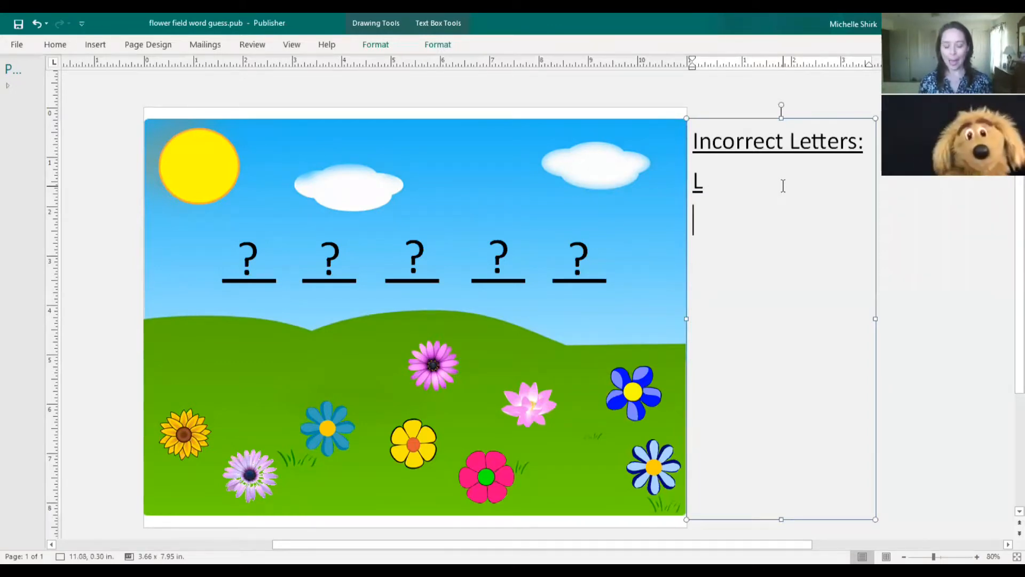
text(M)
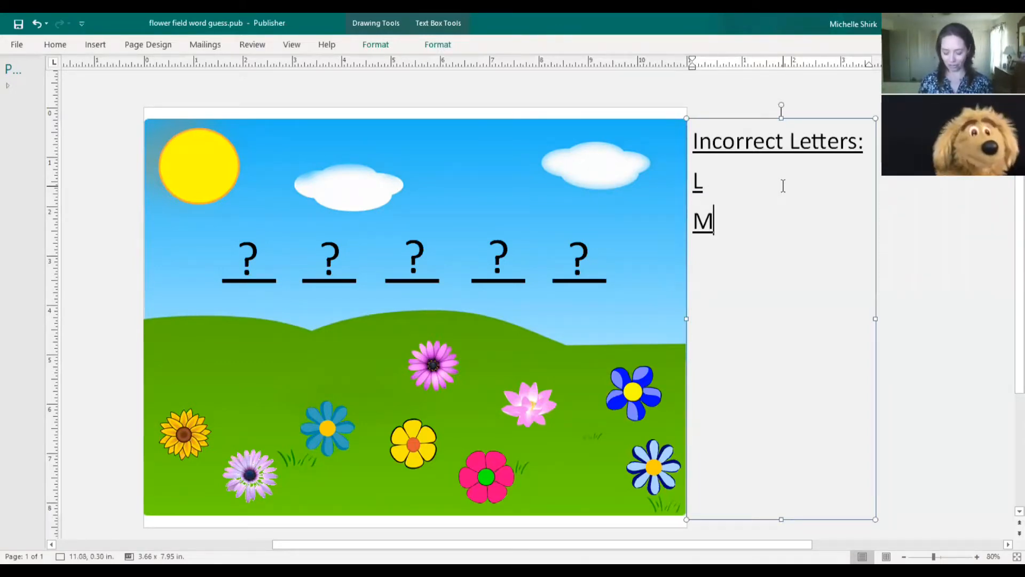
click(633, 392)
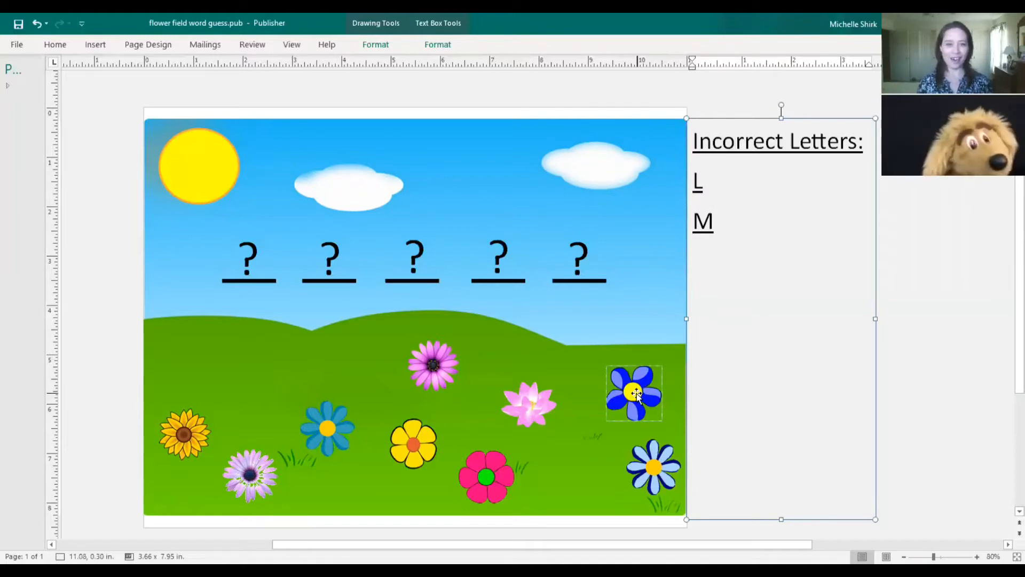
click(633, 392)
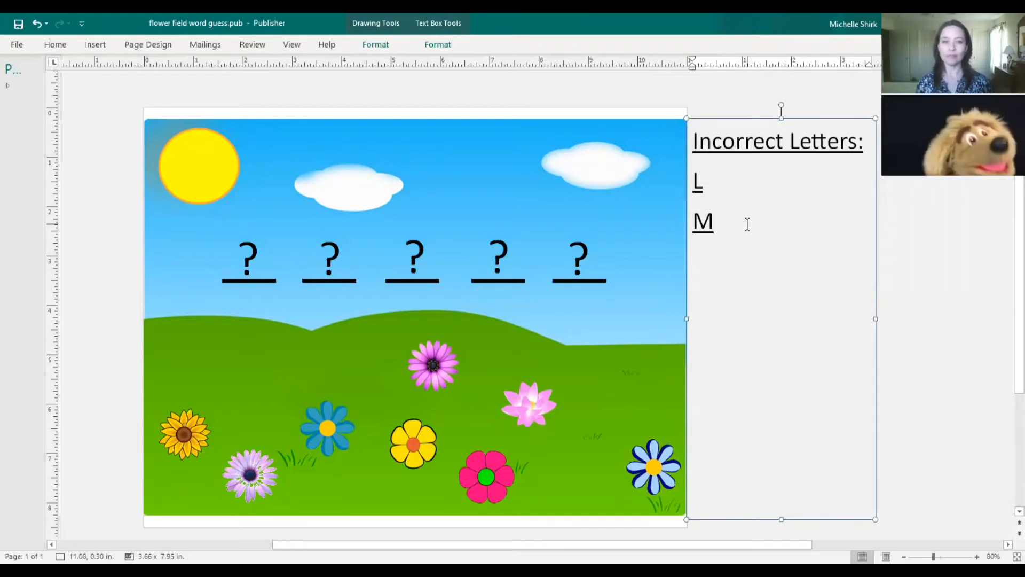
key(enter)
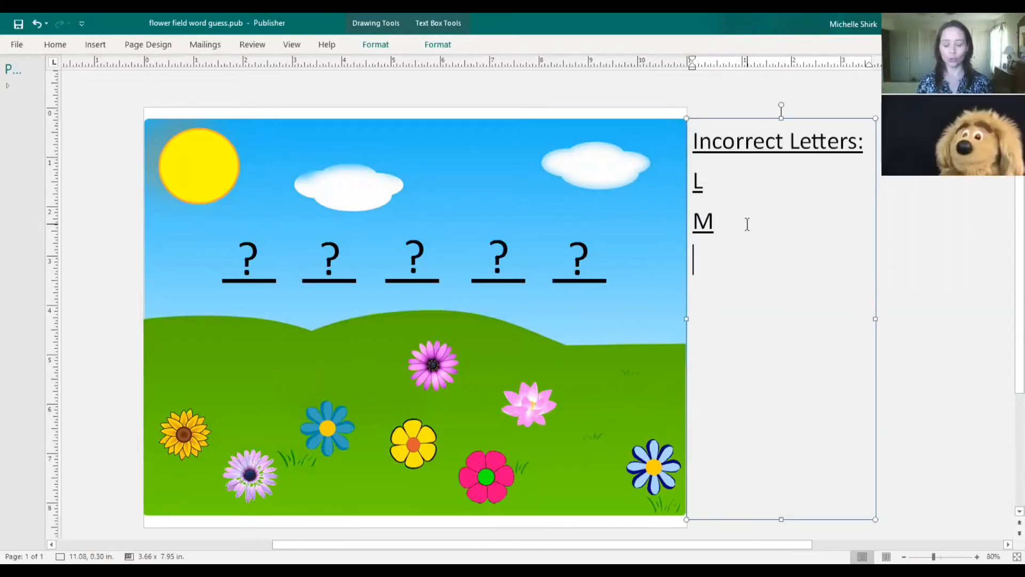
text(Q)
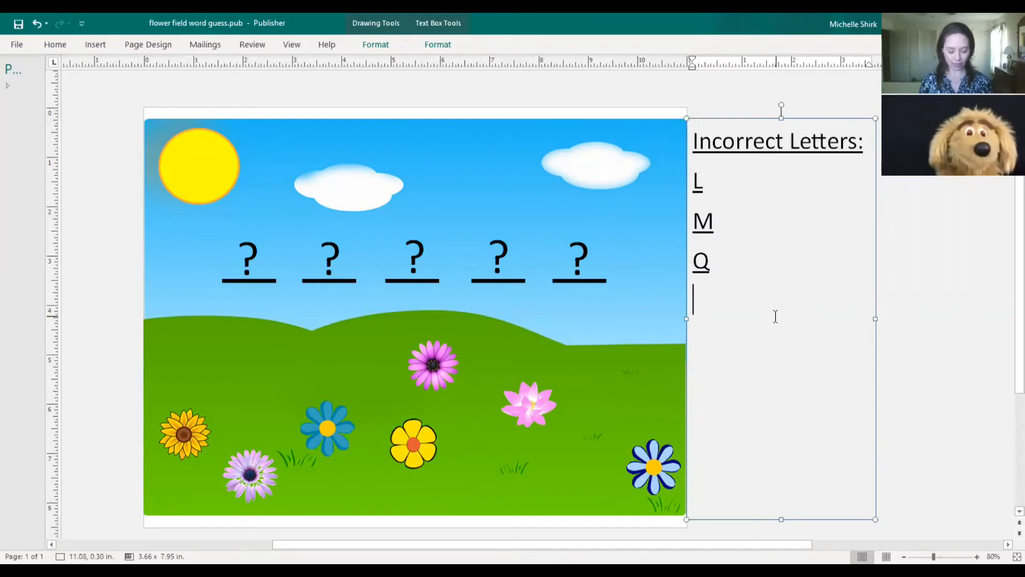
Step: Delete the pale blue flower at the bottom right of the meadow
click(654, 467)
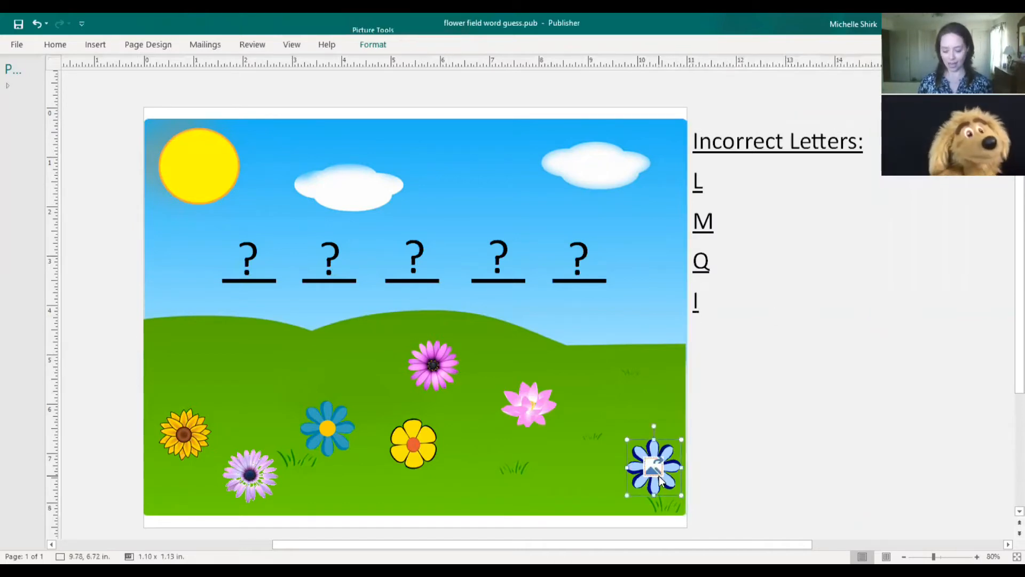
key(Delete)
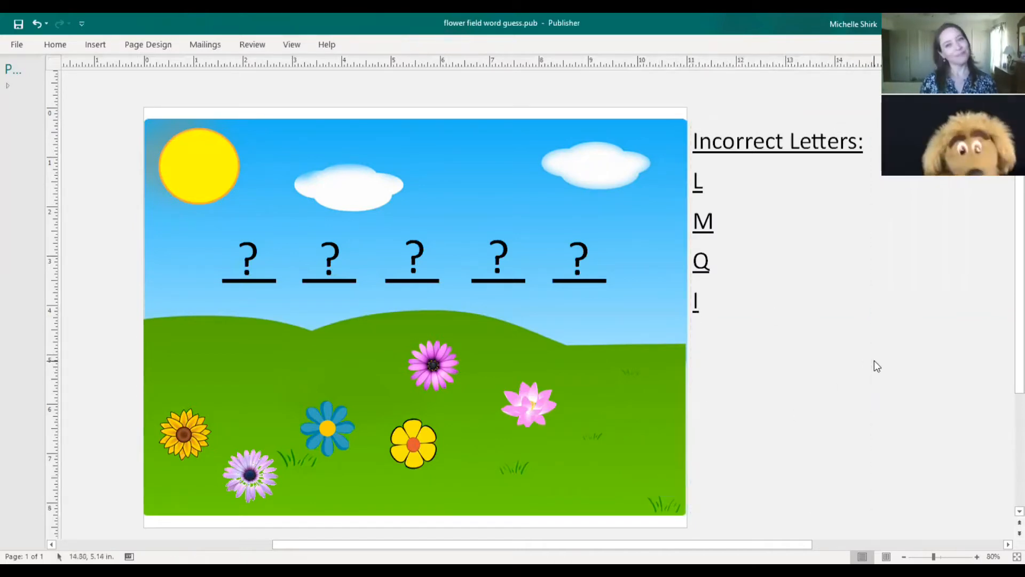
click(777, 141)
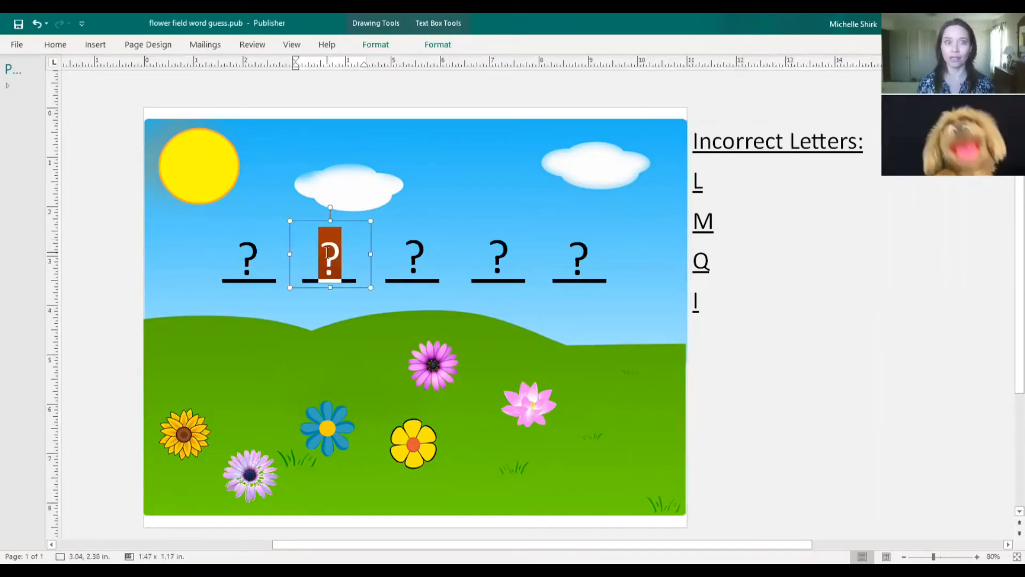
Step: Reveal E in the blanks, add S to Incorrect Letters and delete the lavender flower
text(E)
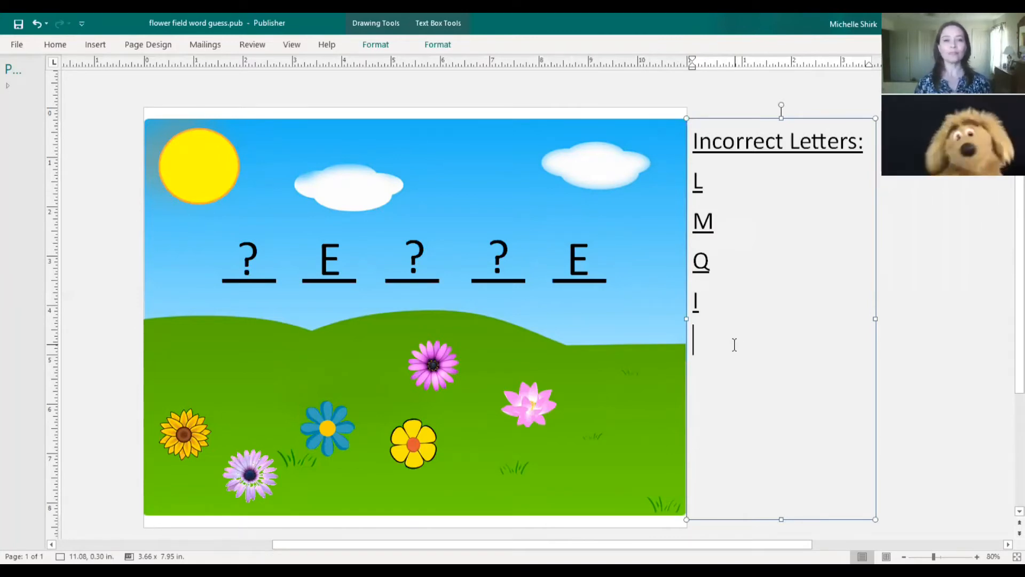
text(S)
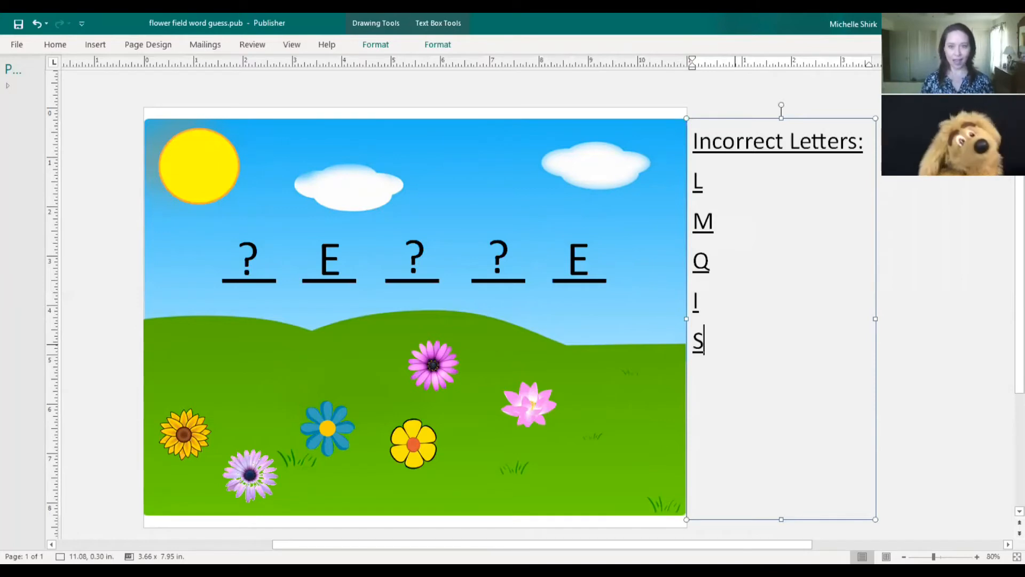
click(250, 476)
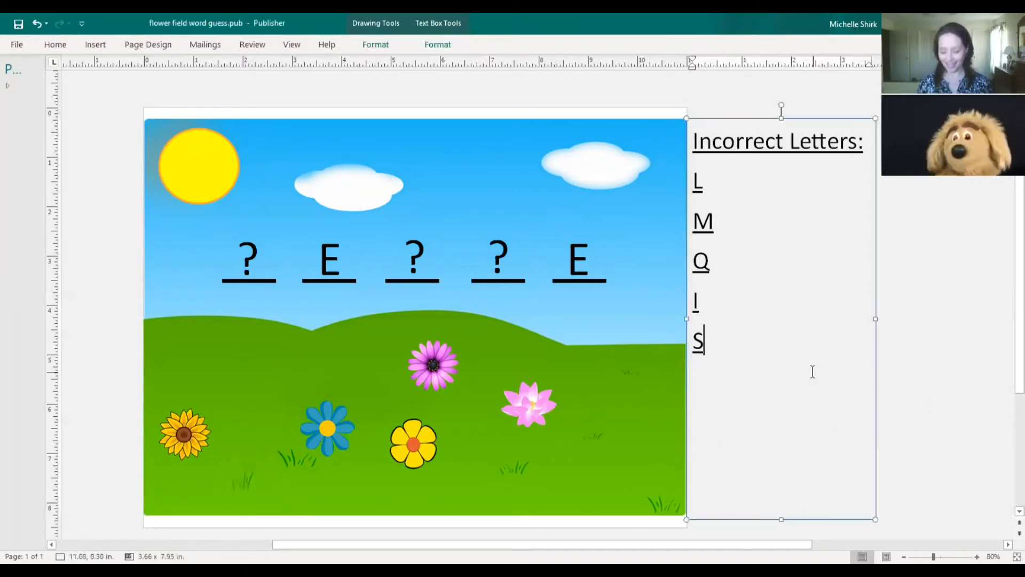
key(enter)
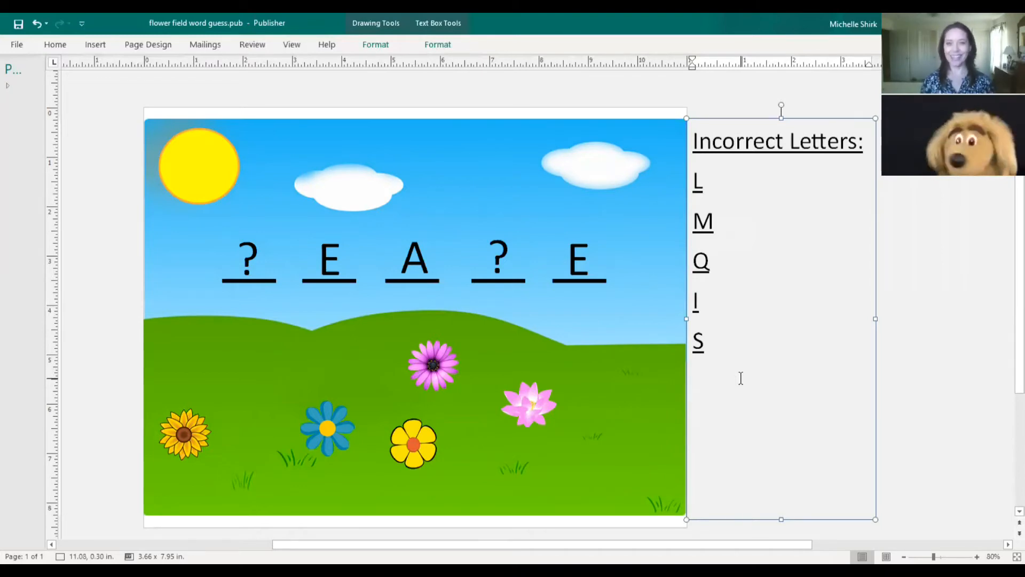
Step: Add D to Incorrect Letters and remove the sunflower
text(D)
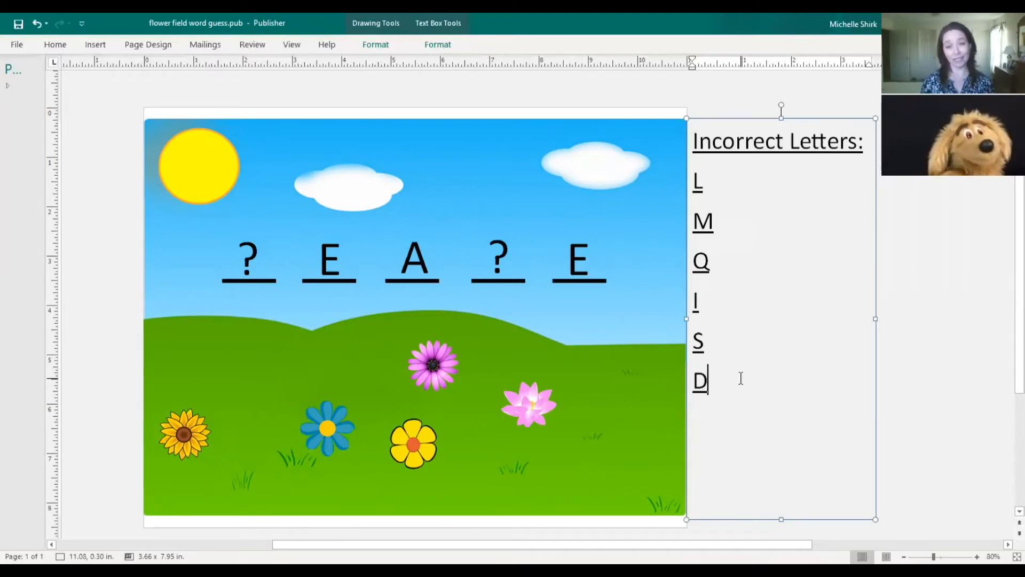
click(185, 433)
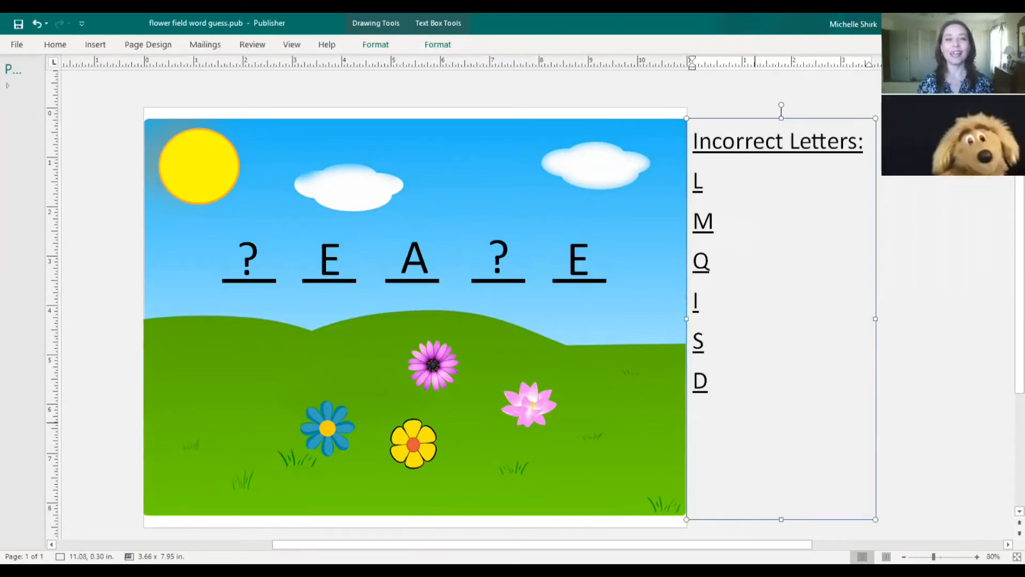
Step: Fill C in the fourth blank and P in the first so the word reads PEACE
click(499, 259)
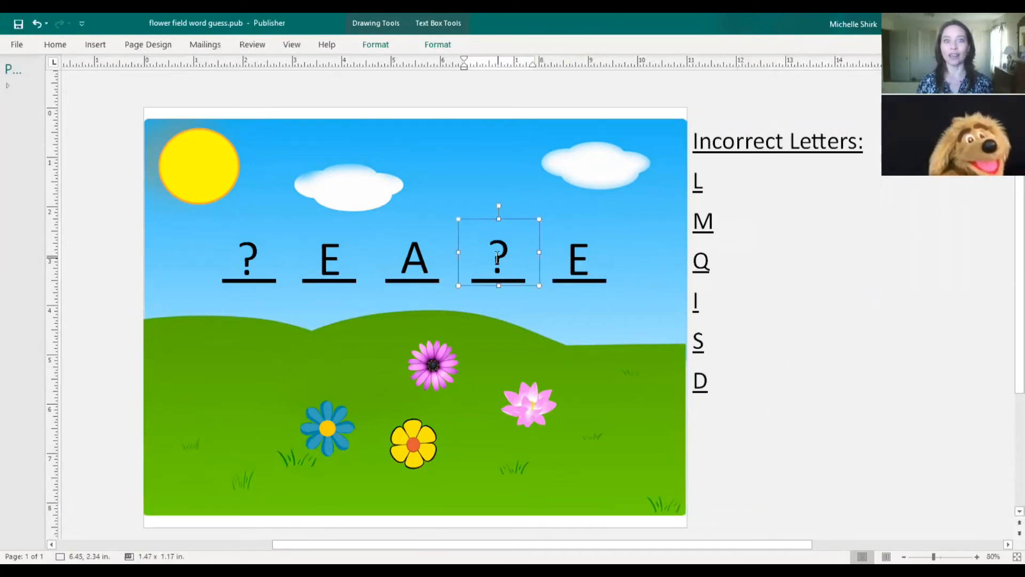
text(C)
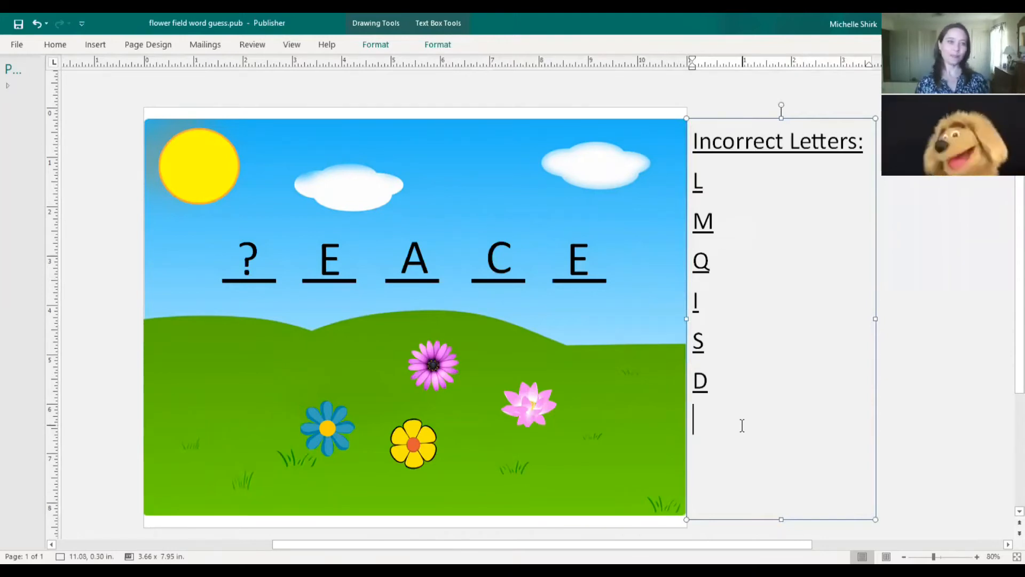
click(247, 256)
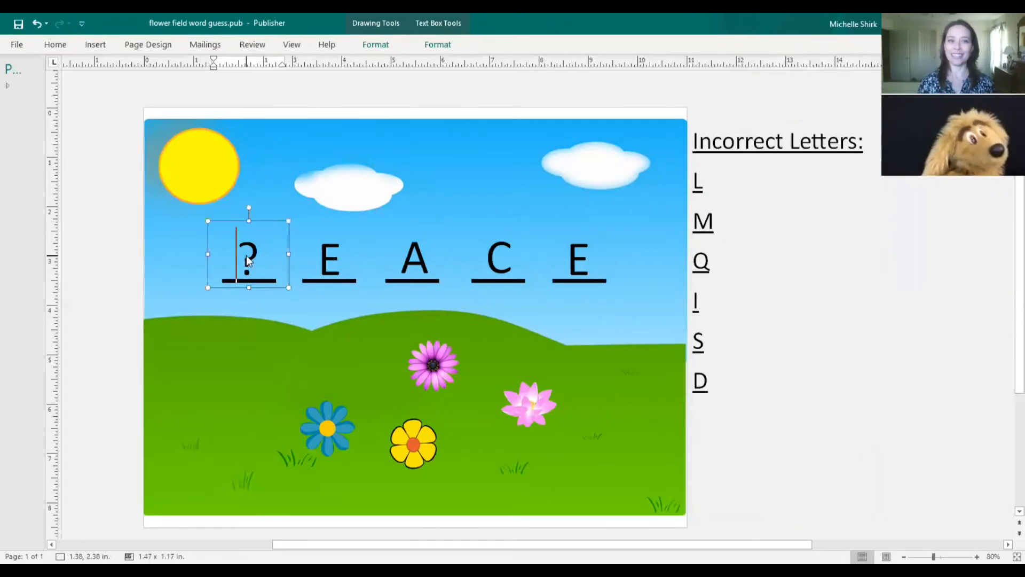
text(P)
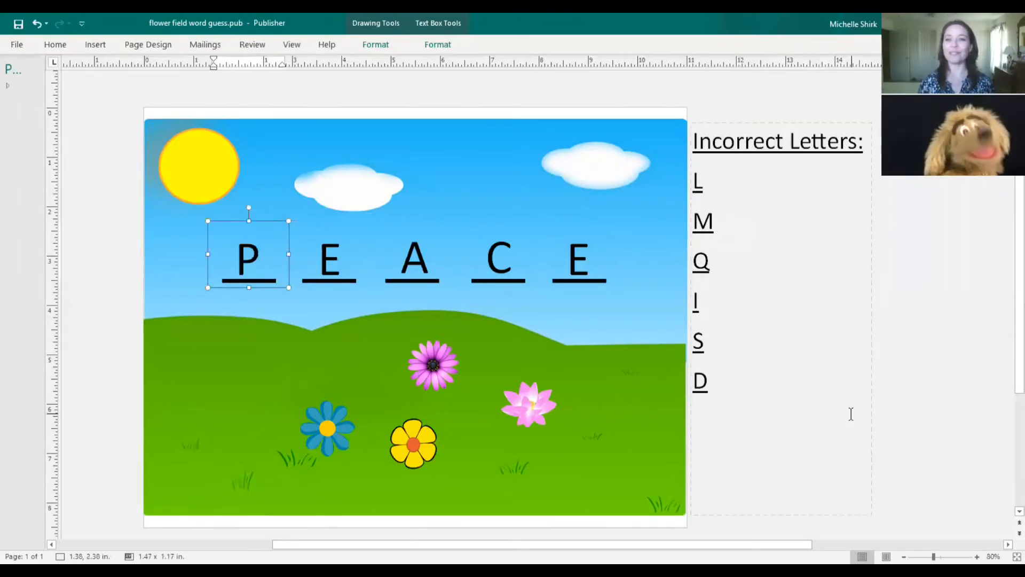